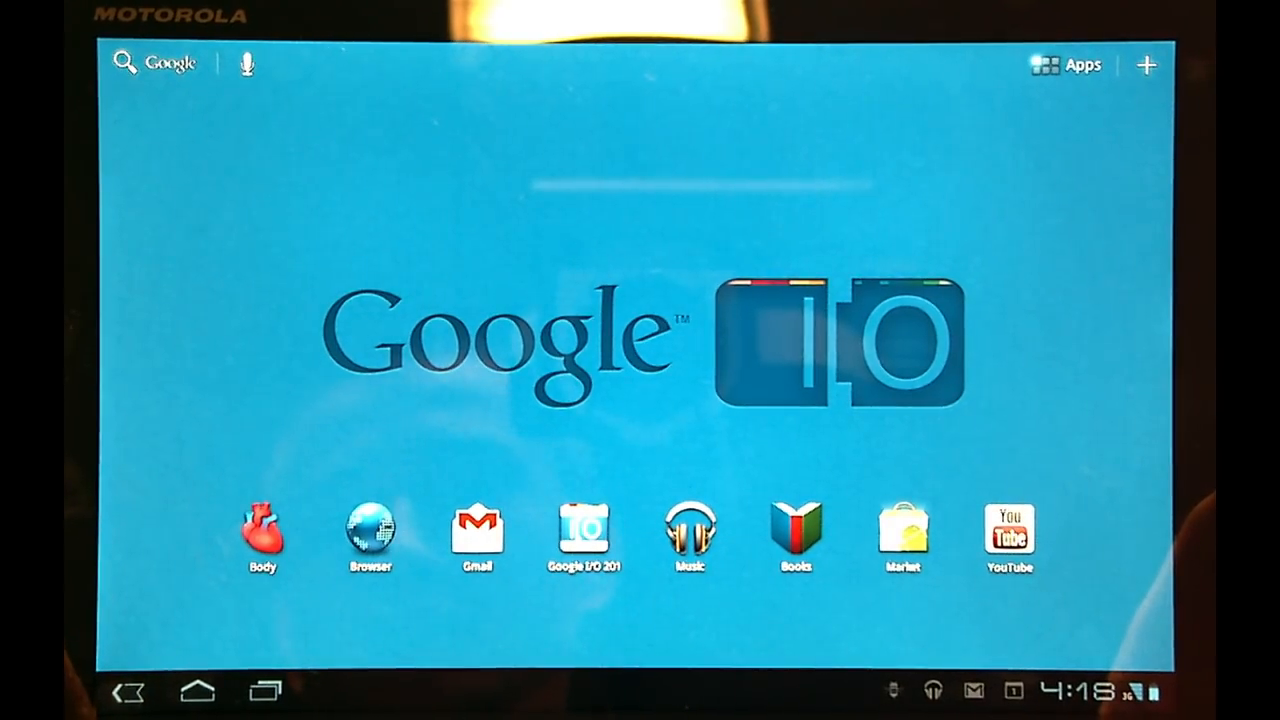
Launch the Body app from the Android home screen
{"action": "left_click", "coordinate": [261, 528]}
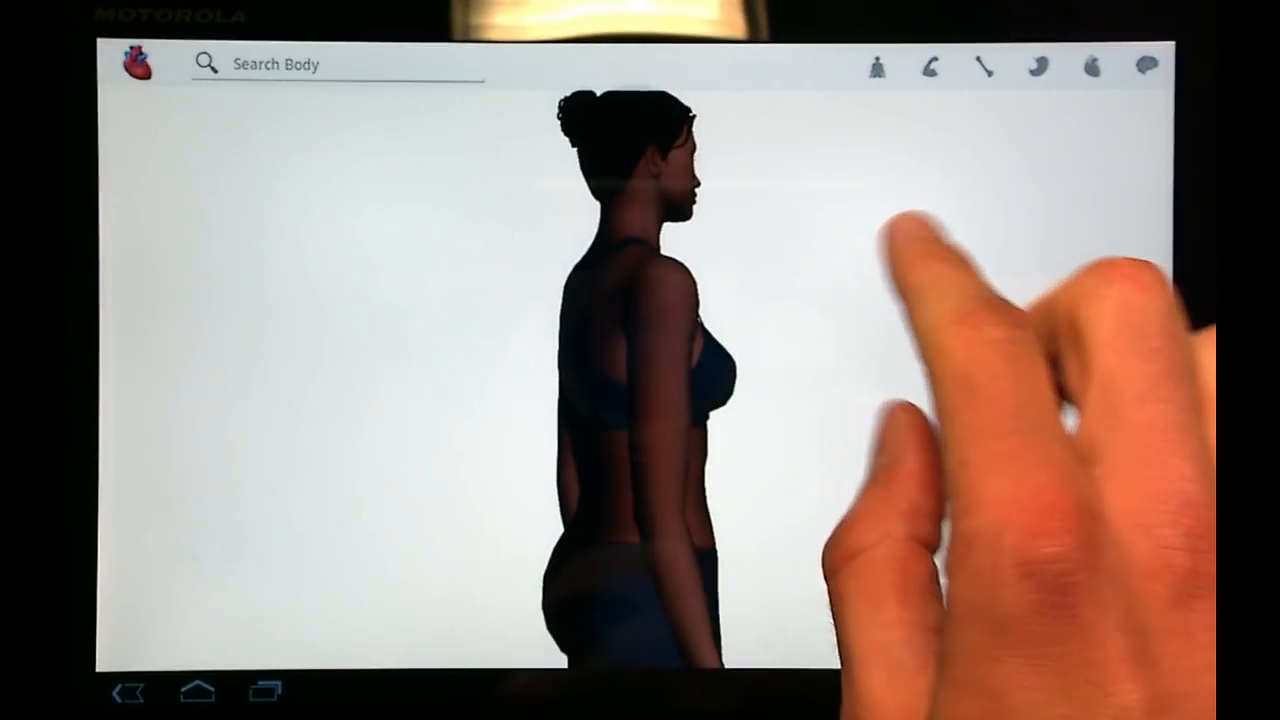
Switch to the bone layer to show the skeleton, then activate the search box
{"action": "left_click", "coordinate": [991, 64]}
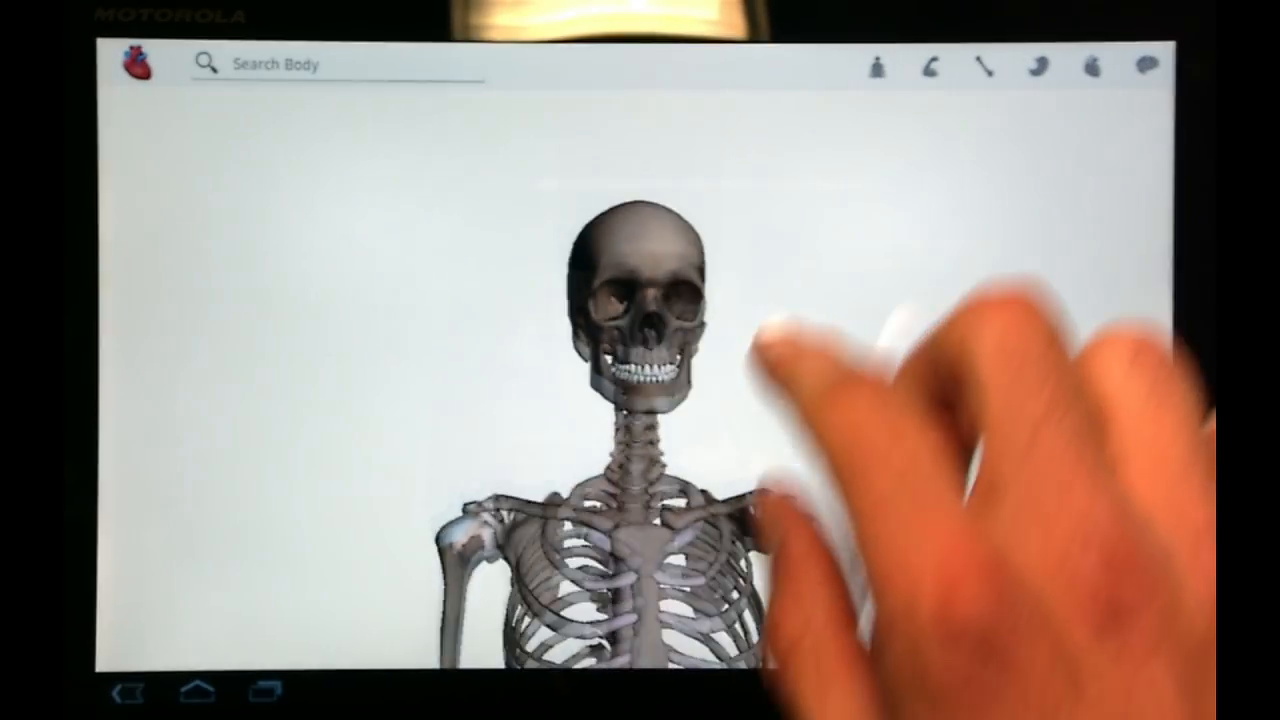
{"action": "left_click", "coordinate": [330, 63]}
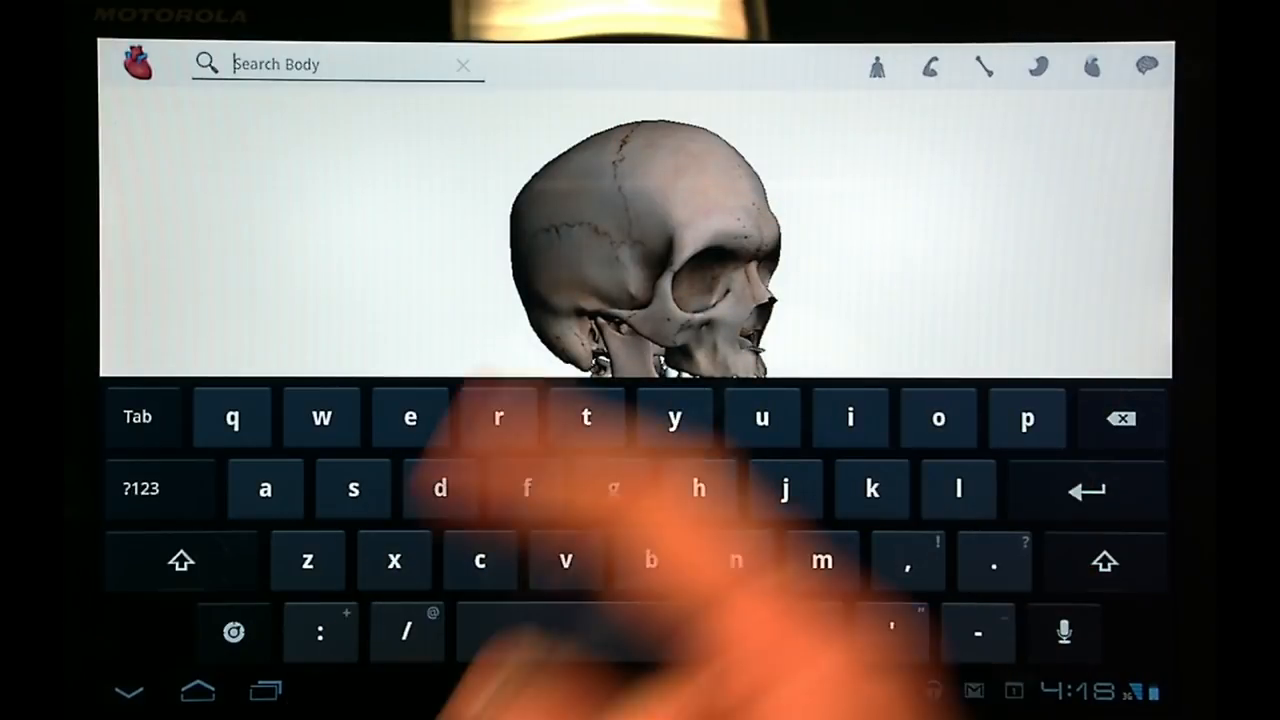
Search 's', pick the skull from suggestions, and select the mandible on it
{"action": "type", "text": "s"}
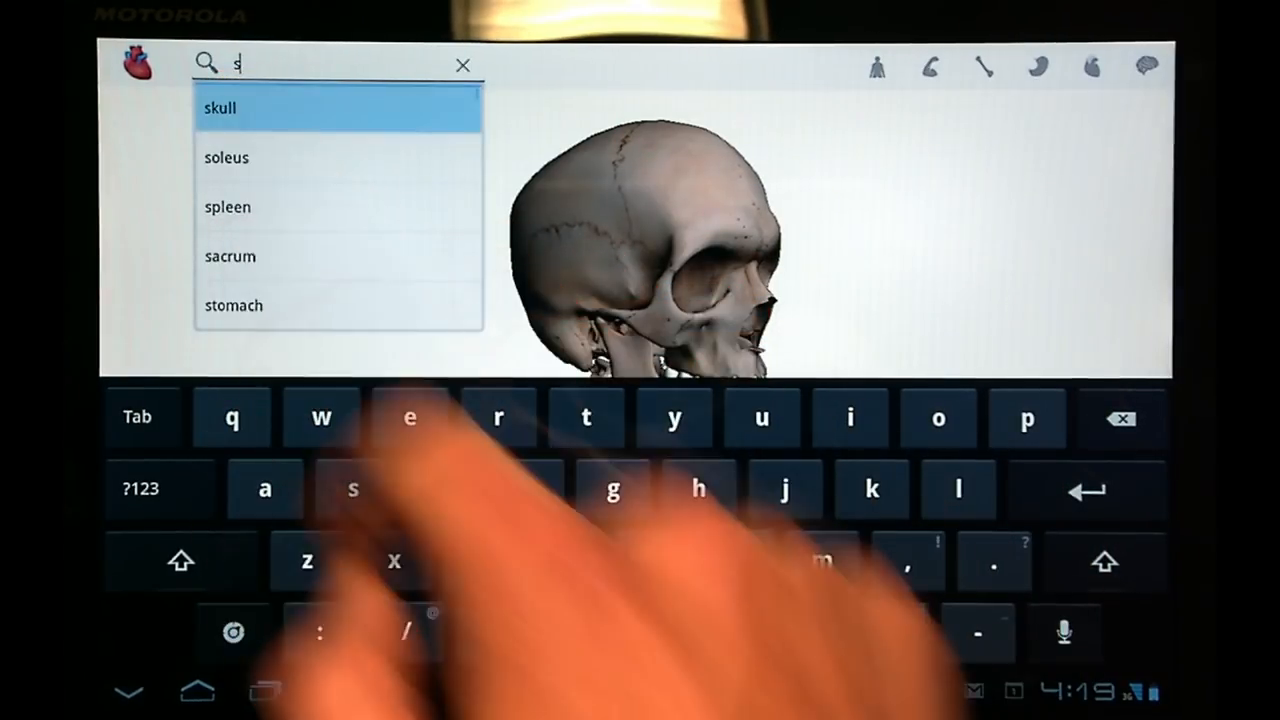
{"action": "left_click", "coordinate": [220, 108]}
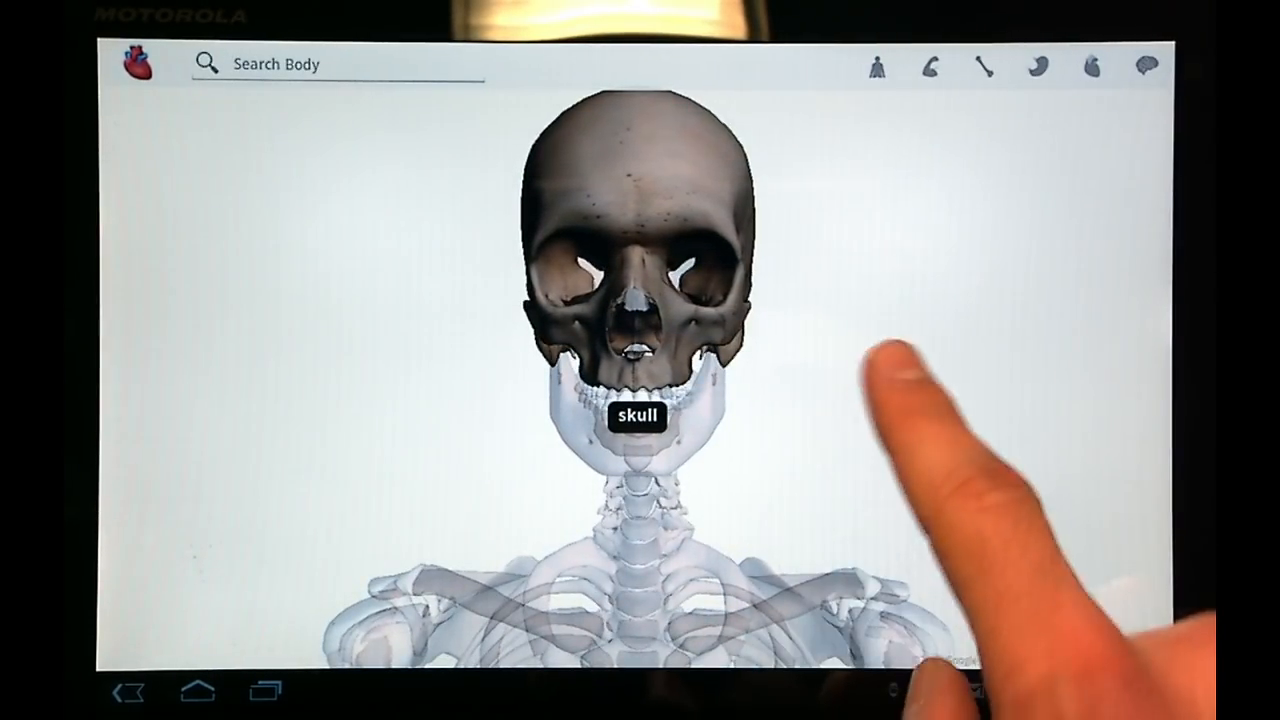
{"action": "left_click", "coordinate": [635, 410]}
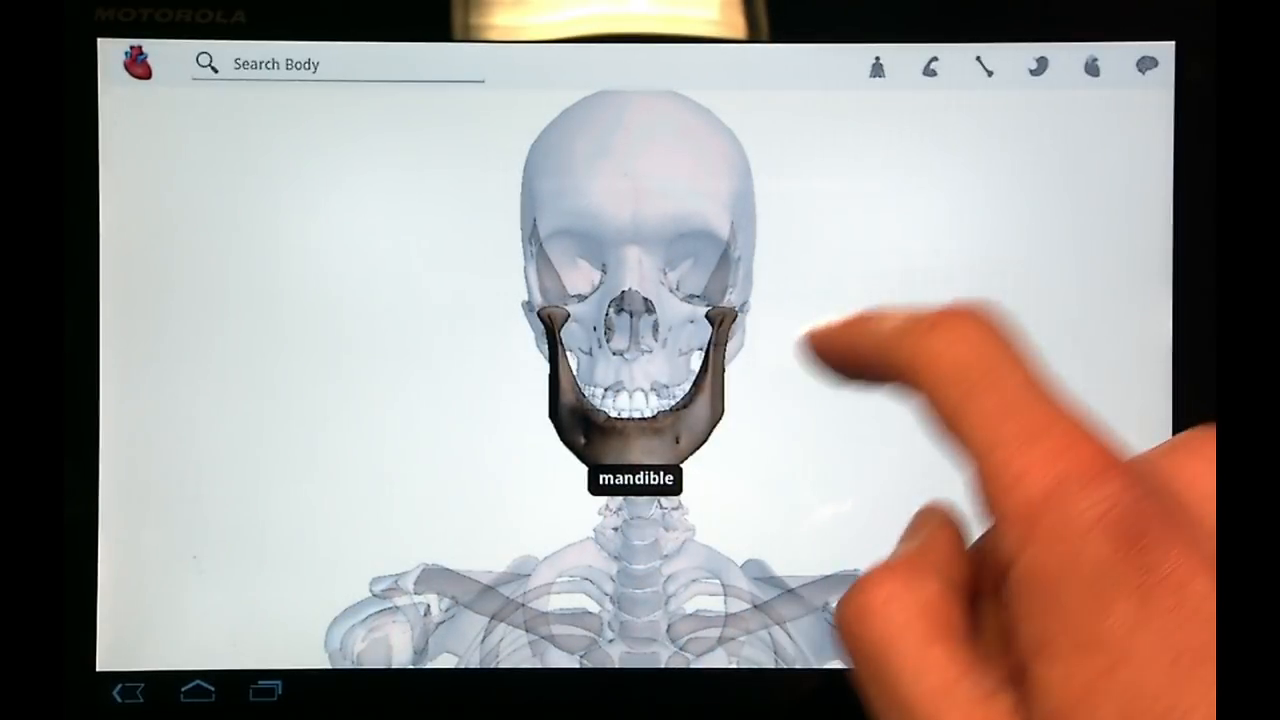
{"action": "left_click", "coordinate": [625, 400]}
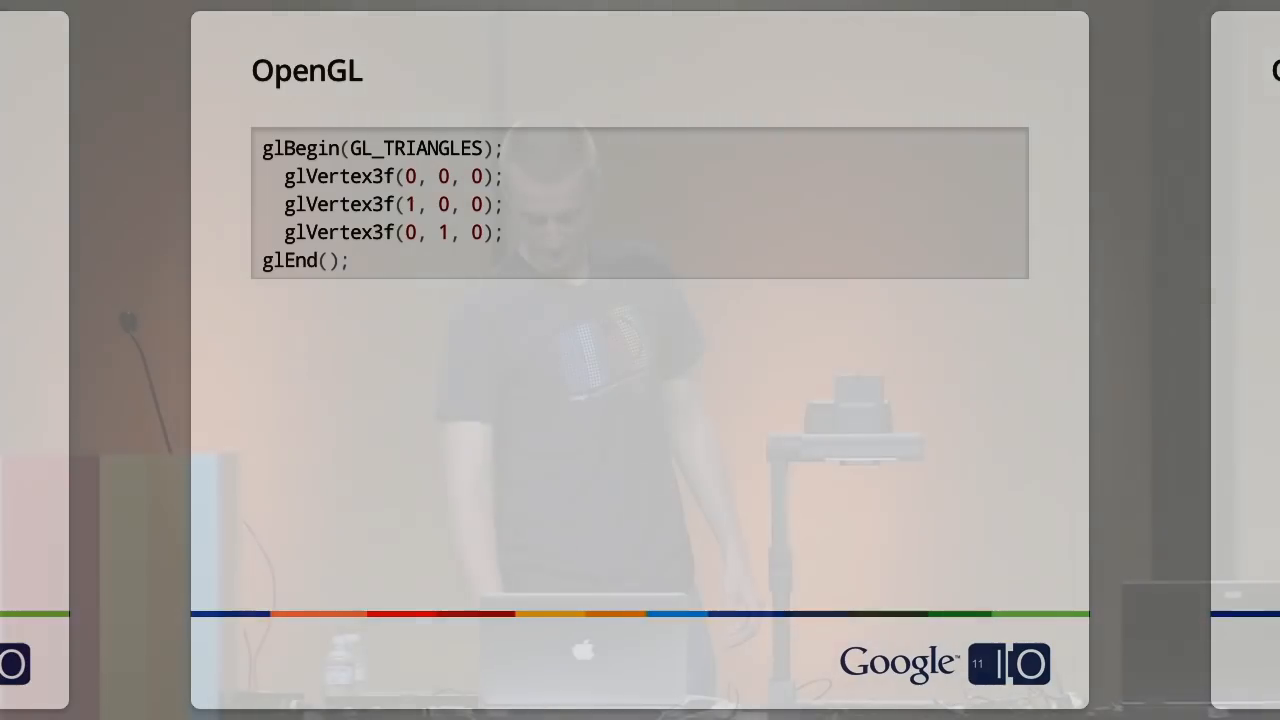
Advance to the OpenGL slide with the glBegin(GL_TRIANGLES) code
{"action": "key", "text": "Right"}
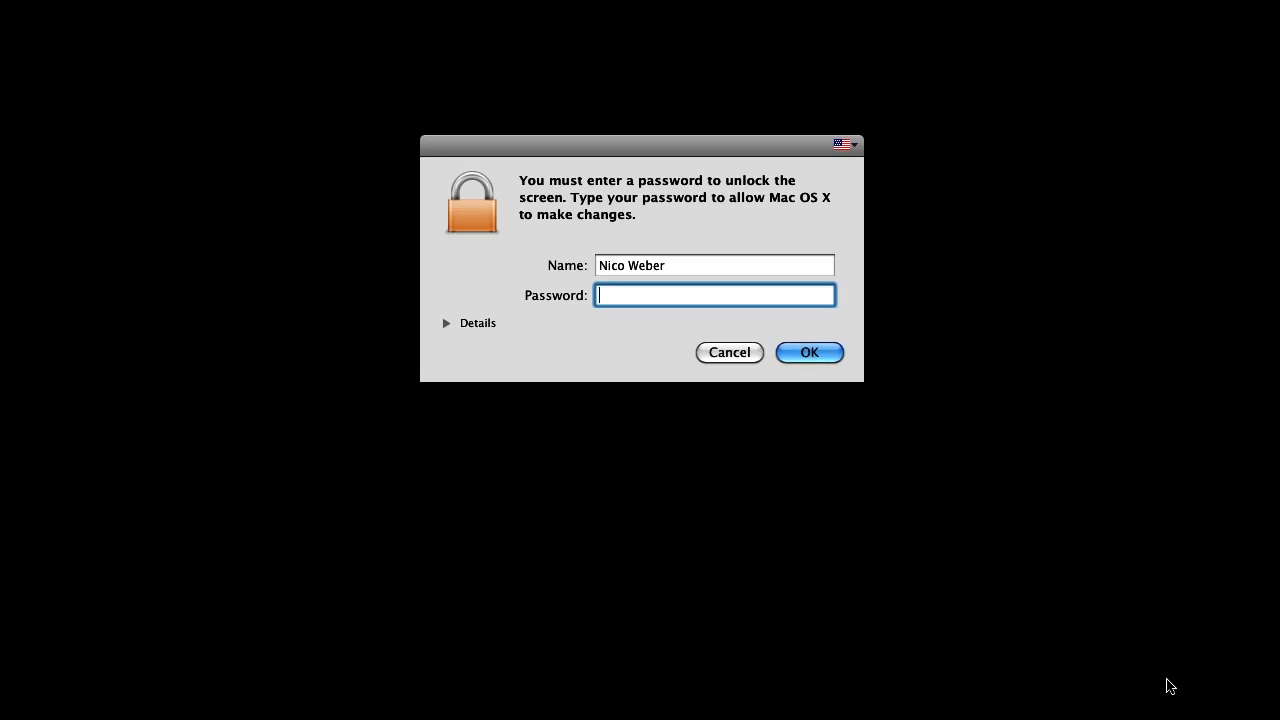
Enter the account password in the unlock dialog and confirm with OK
{"action": "type", "text": "•••••"}
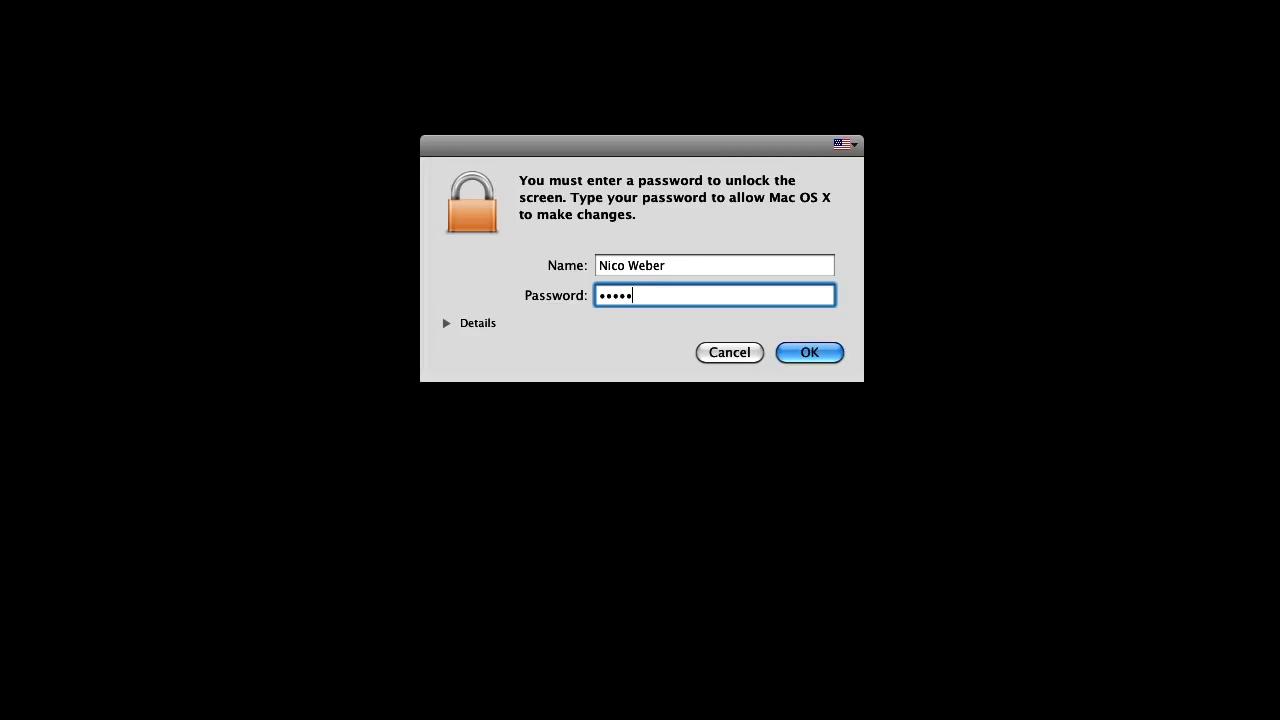
{"action": "left_click", "coordinate": [809, 352]}
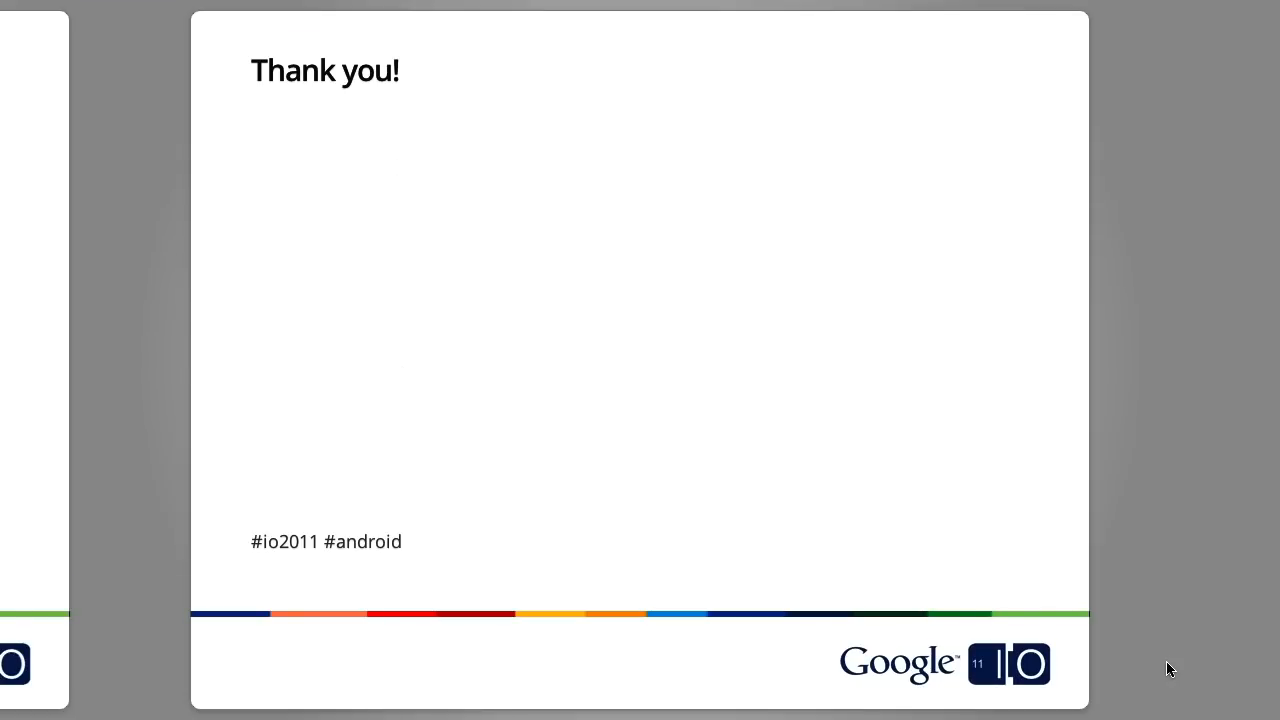